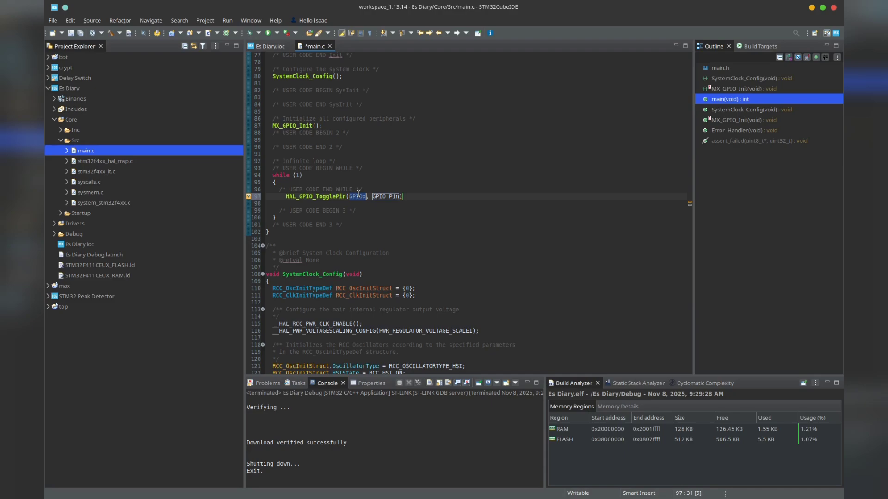
pyautogui.write('LED')
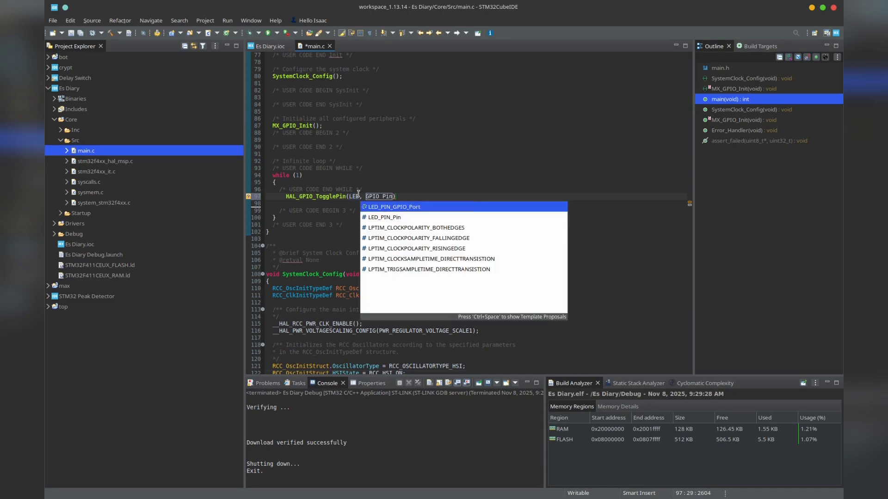